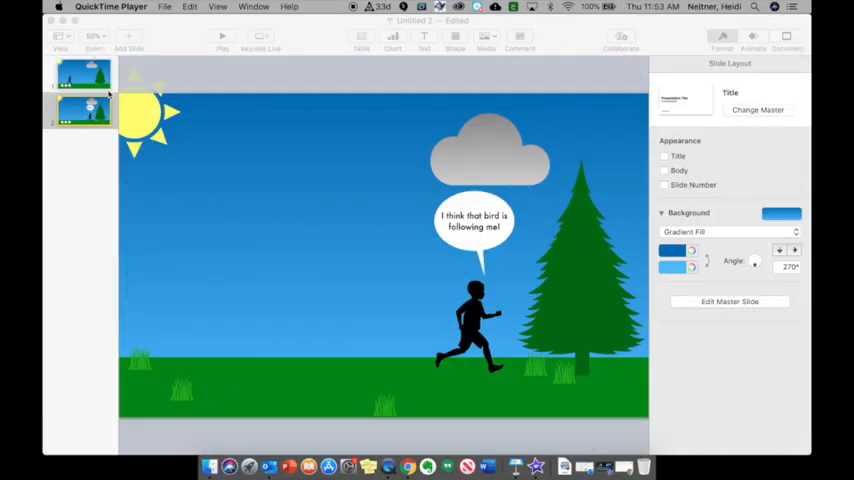
Step: Show the first slide with the running figure and the bird on the grass
left_click(84, 76)
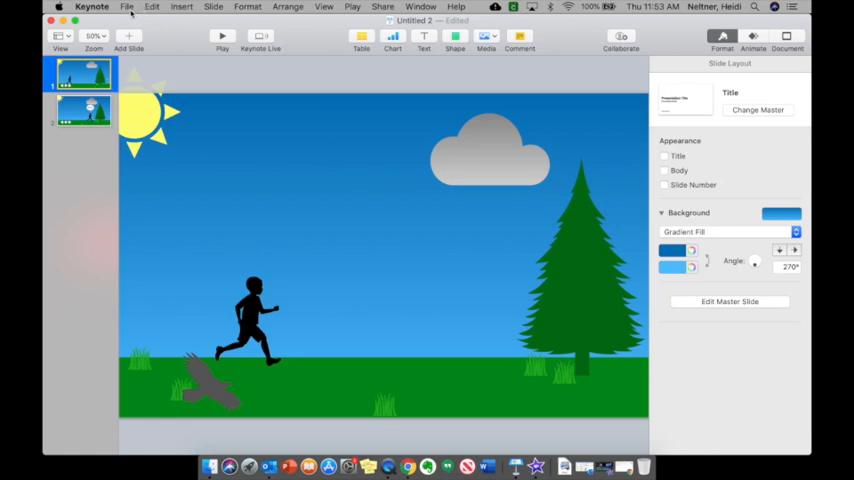
Step: Set up a movie export of all slides, self-playing, at 720p resolution
left_click(128, 8)
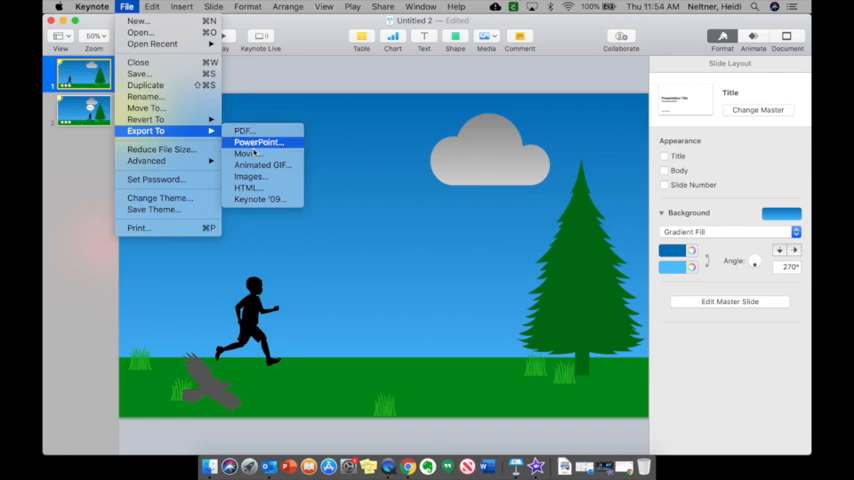
left_click(244, 152)
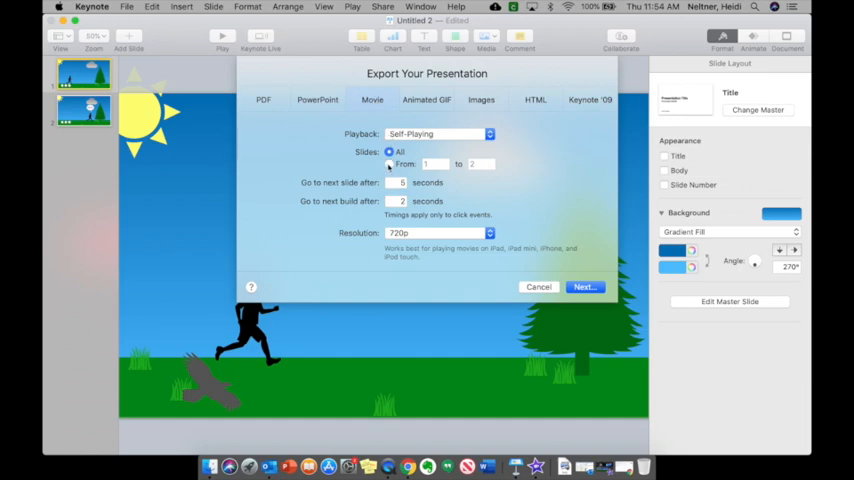
mouse_move(388, 164)
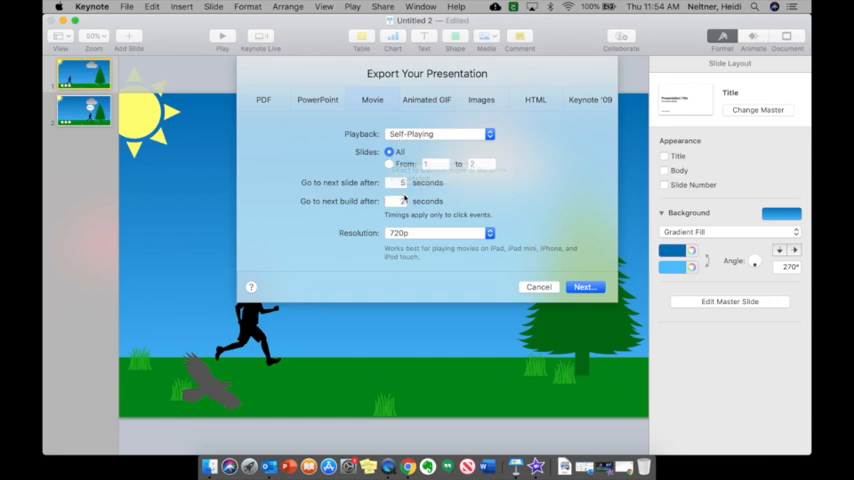
left_click(390, 164)
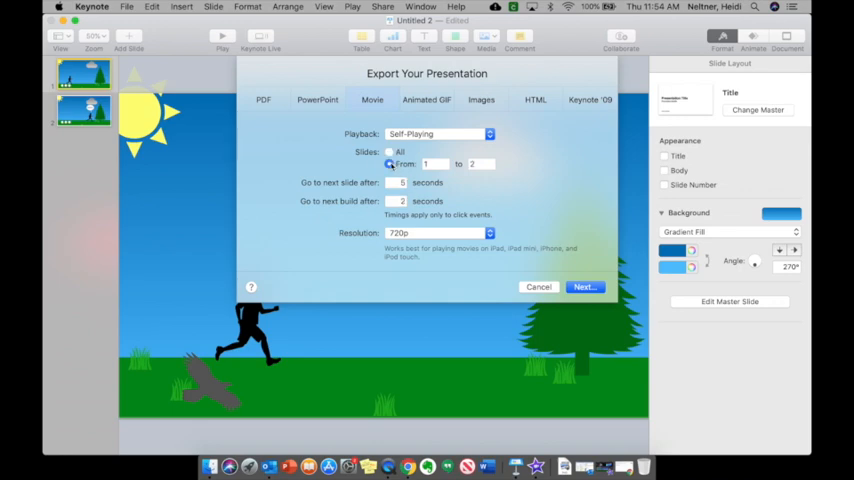
left_click(390, 152)
type("0")
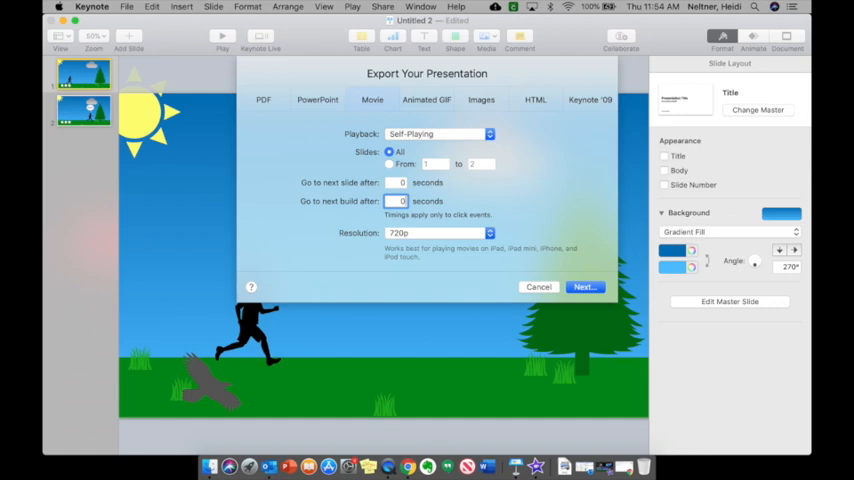
left_click(438, 232)
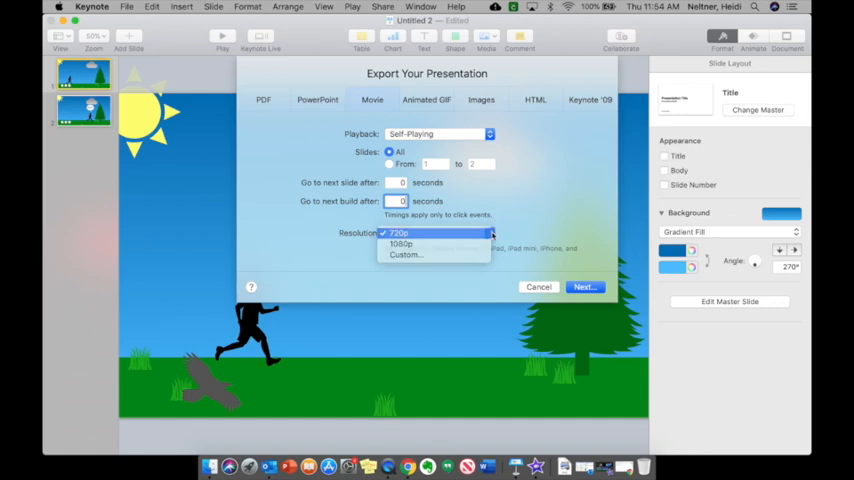
left_click(538, 288)
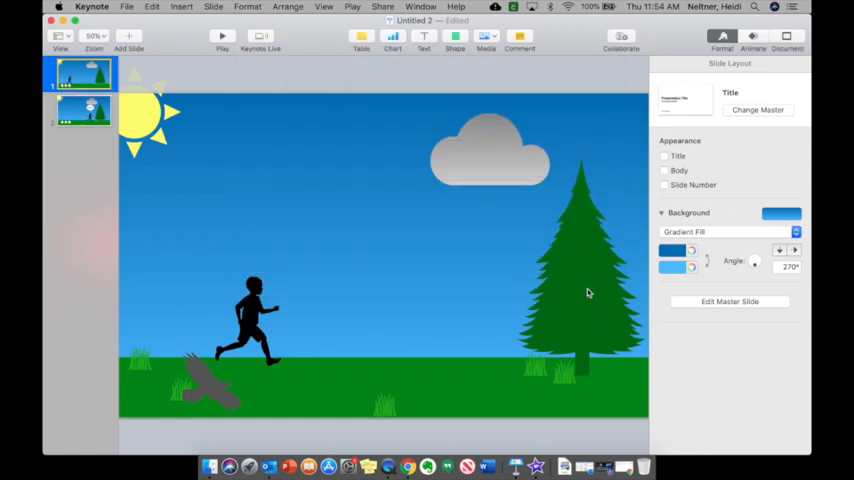
Step: Export the presentation as an MPEG-4 movie named 'animation'
left_click(126, 8)
type("animation")
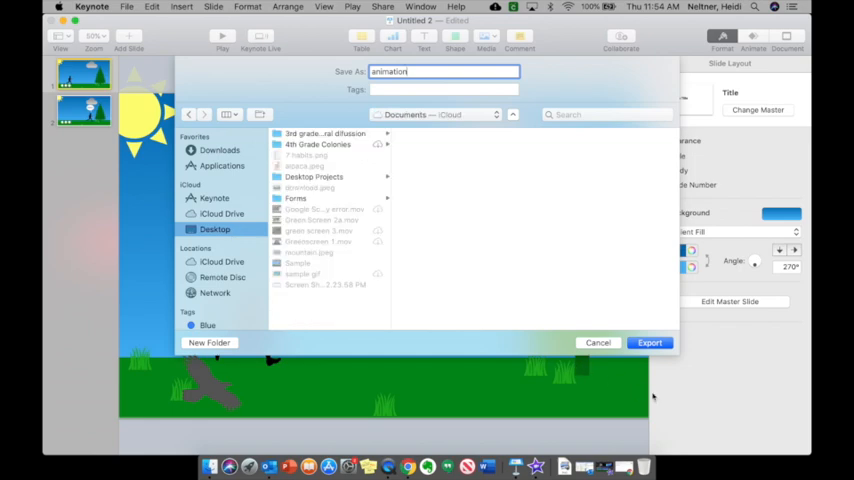
left_click(650, 342)
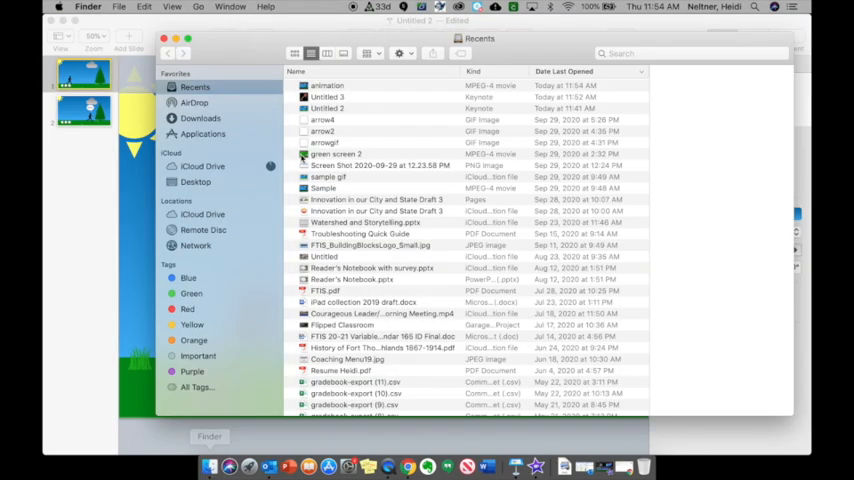
Step: Play the exported 'animation' movie from the Desktop in QuickTime Player
left_click(196, 180)
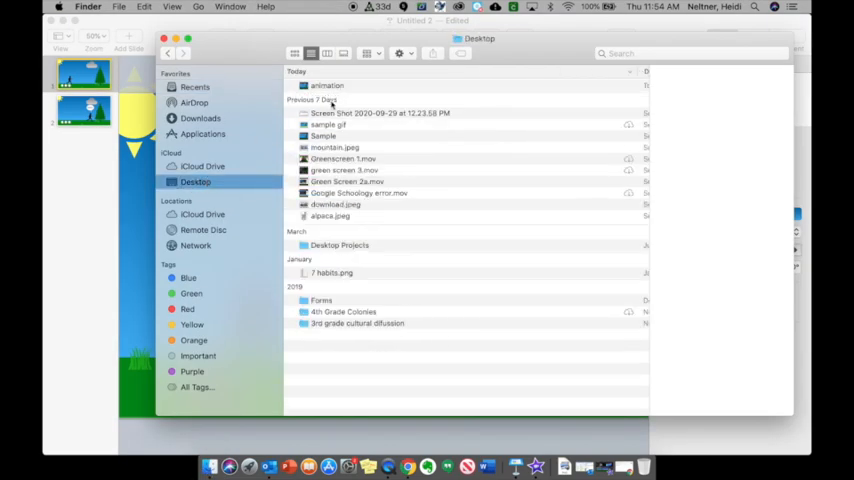
double_click(328, 84)
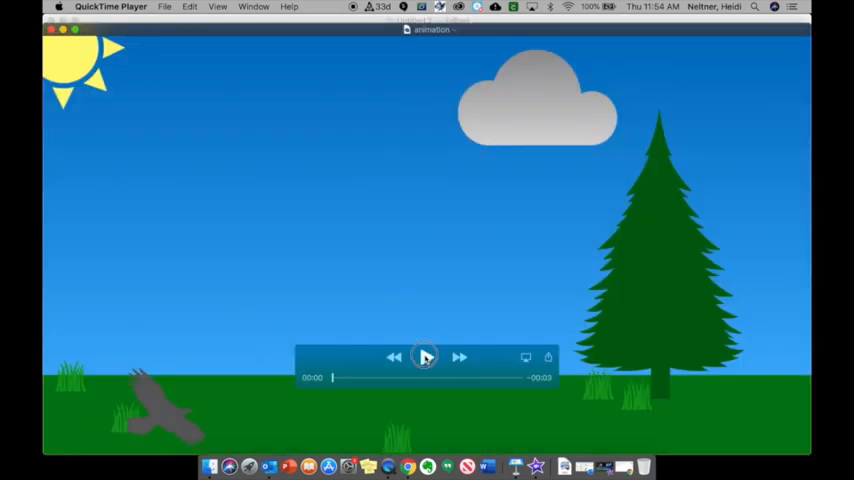
left_click(424, 356)
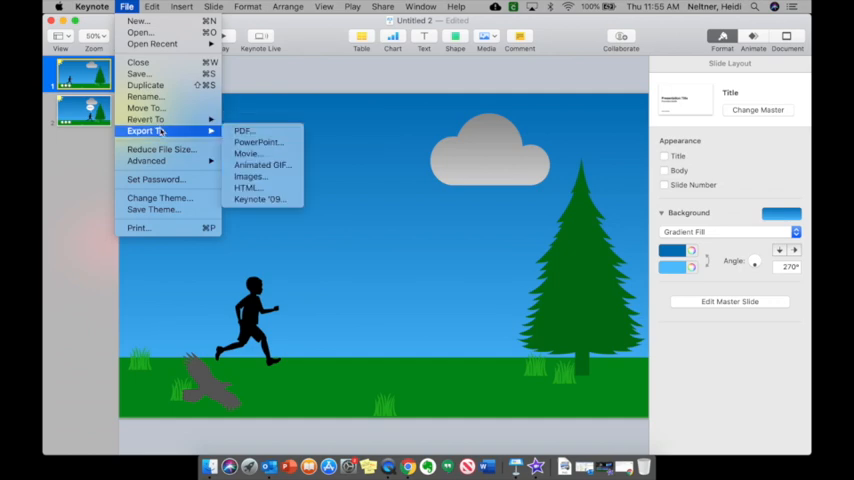
mouse_move(262, 164)
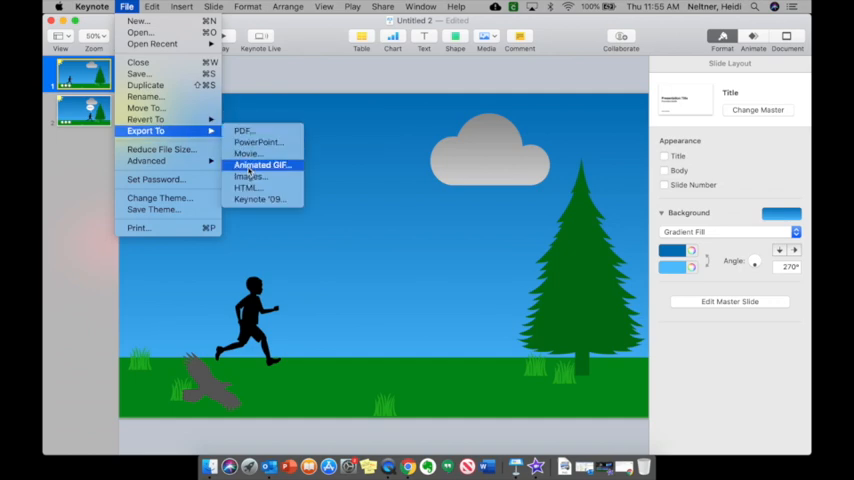
Step: Export an Extra Large, 24 fps animated GIF named 'animation2' to the Desktop
left_click(262, 164)
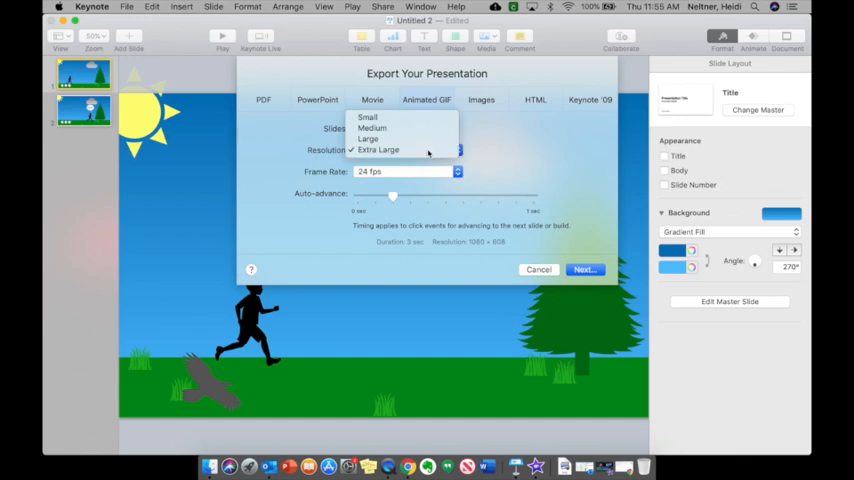
left_click(378, 150)
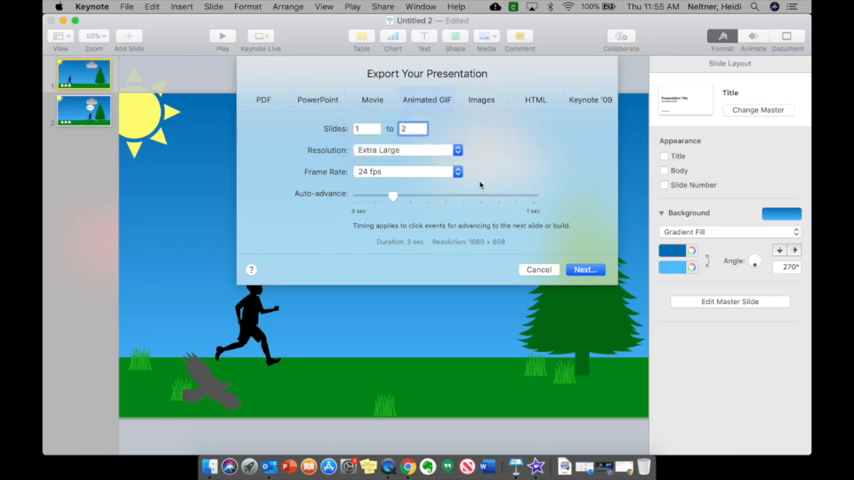
left_click(538, 268)
type("animation2")
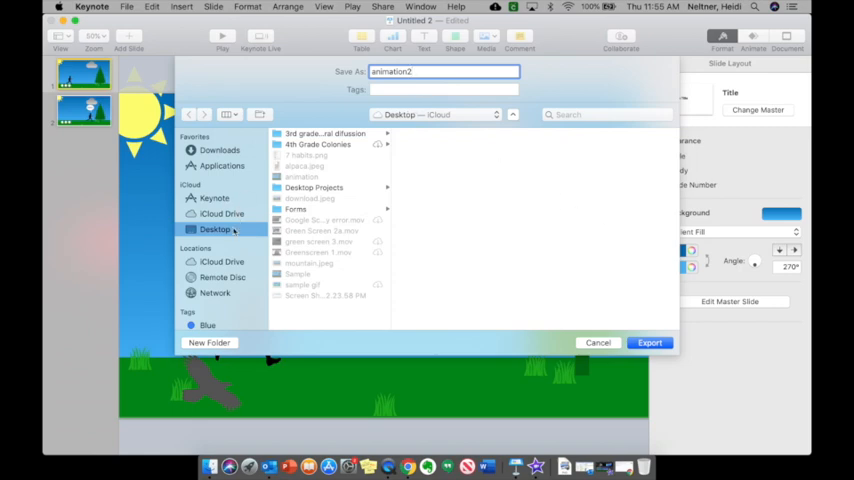
left_click(648, 342)
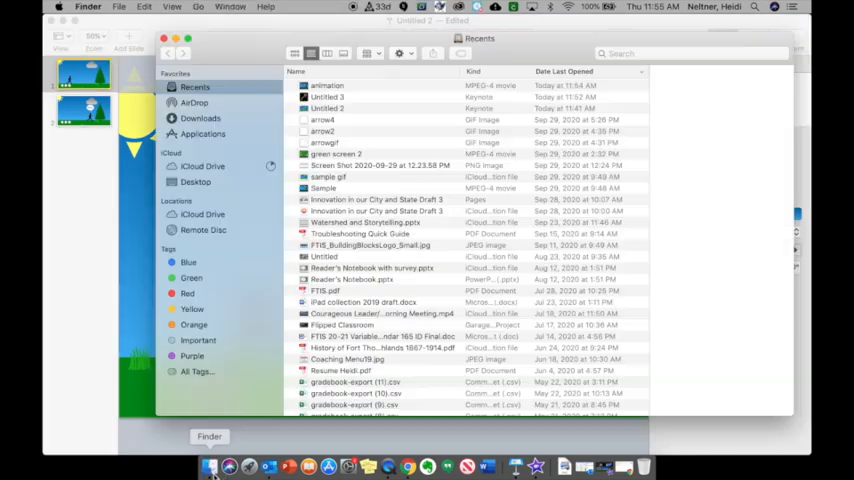
Step: View the exported 'animation2' GIF in Preview
left_click(330, 84)
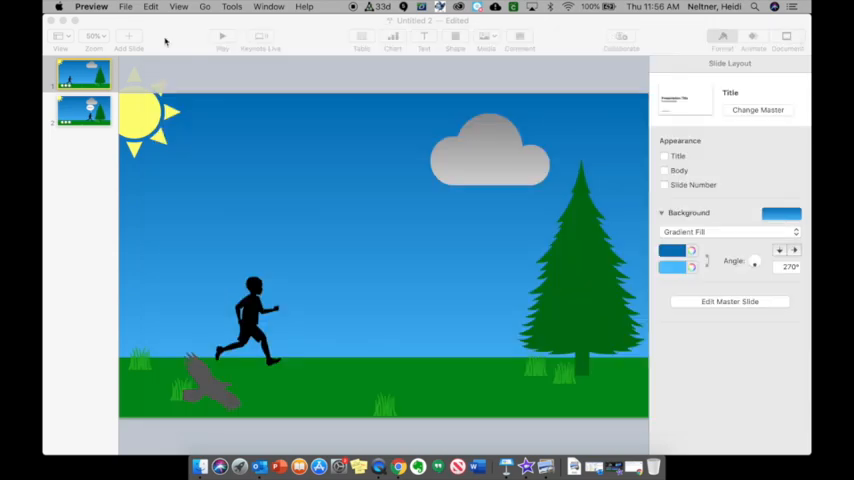
mouse_move(202, 140)
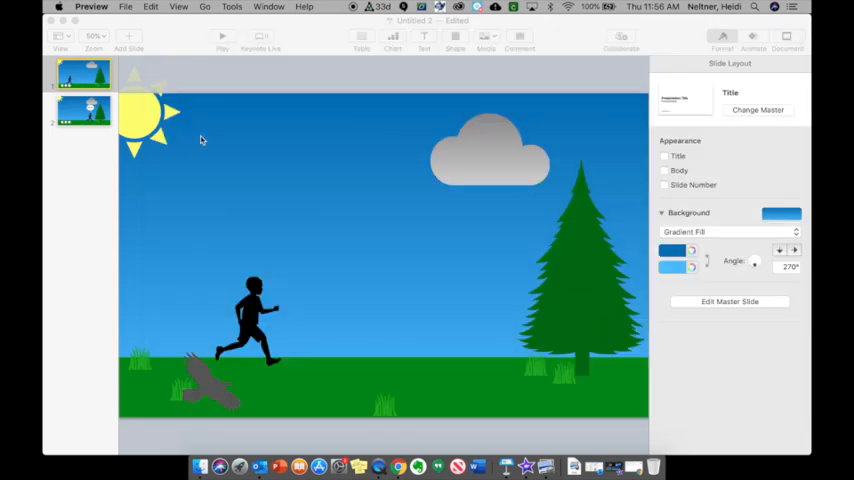
mouse_move(200, 132)
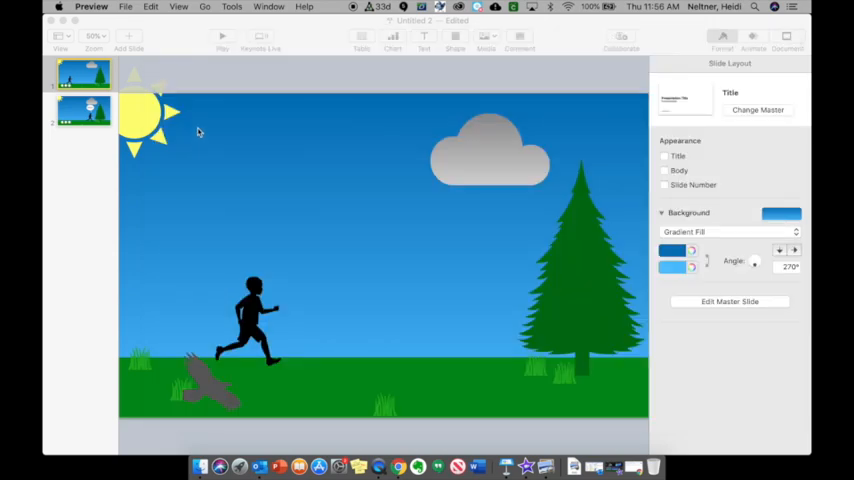